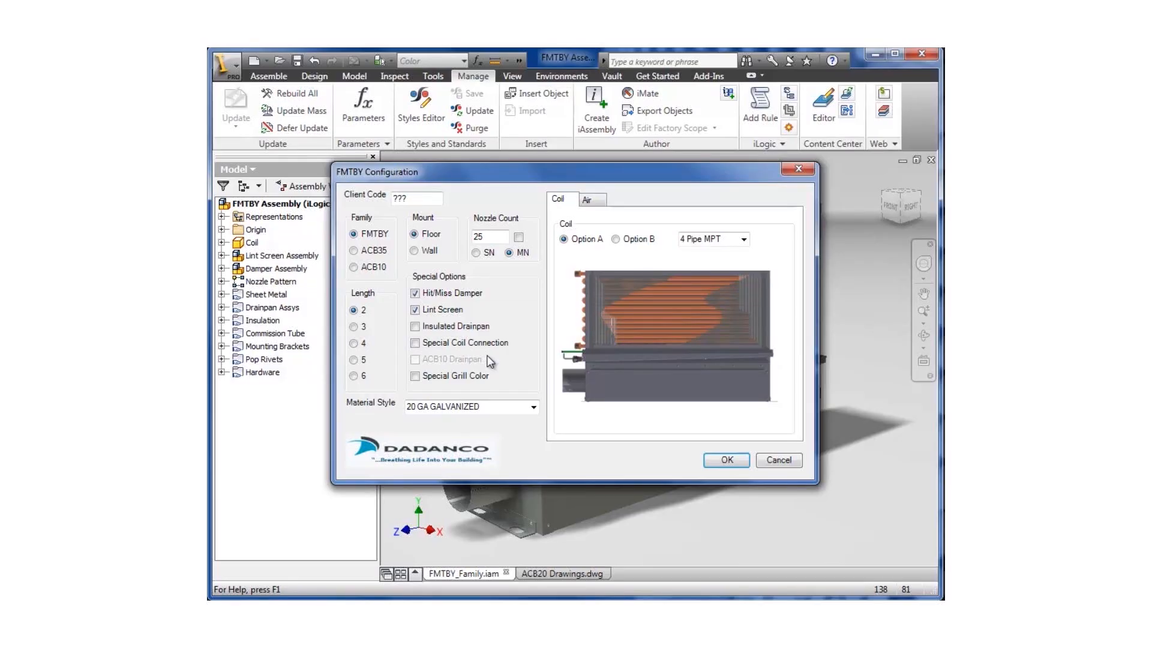
# Step: Choose the ACB10 unit family and make the unit wall-mounted
pyautogui.click(354, 251)
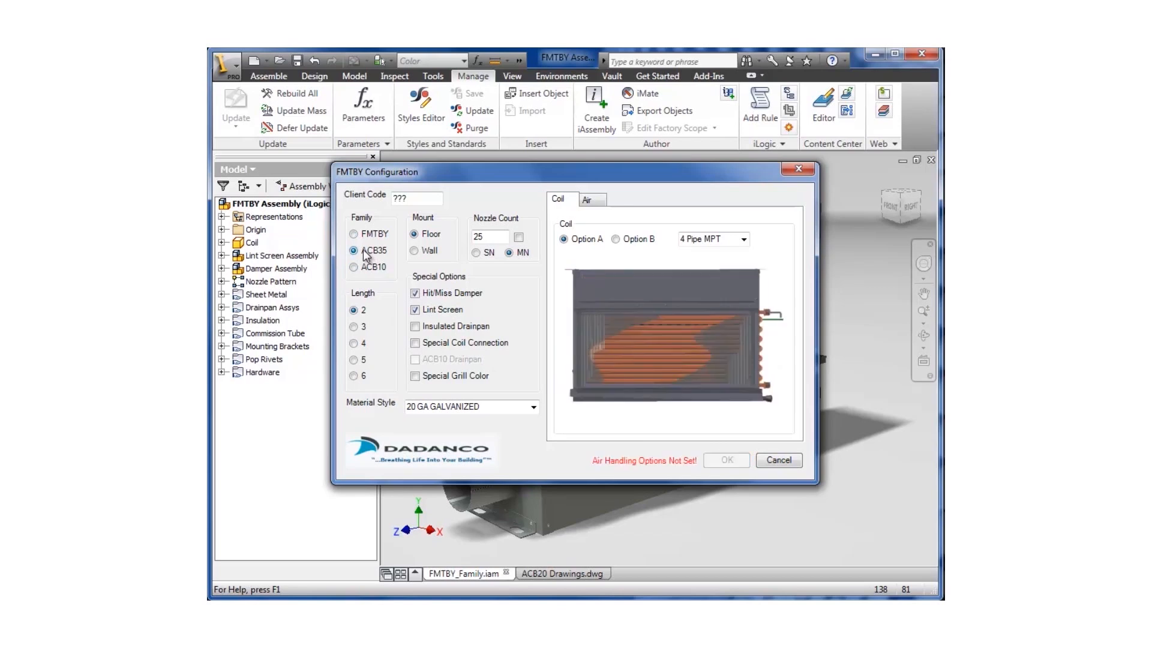
pyautogui.click(354, 266)
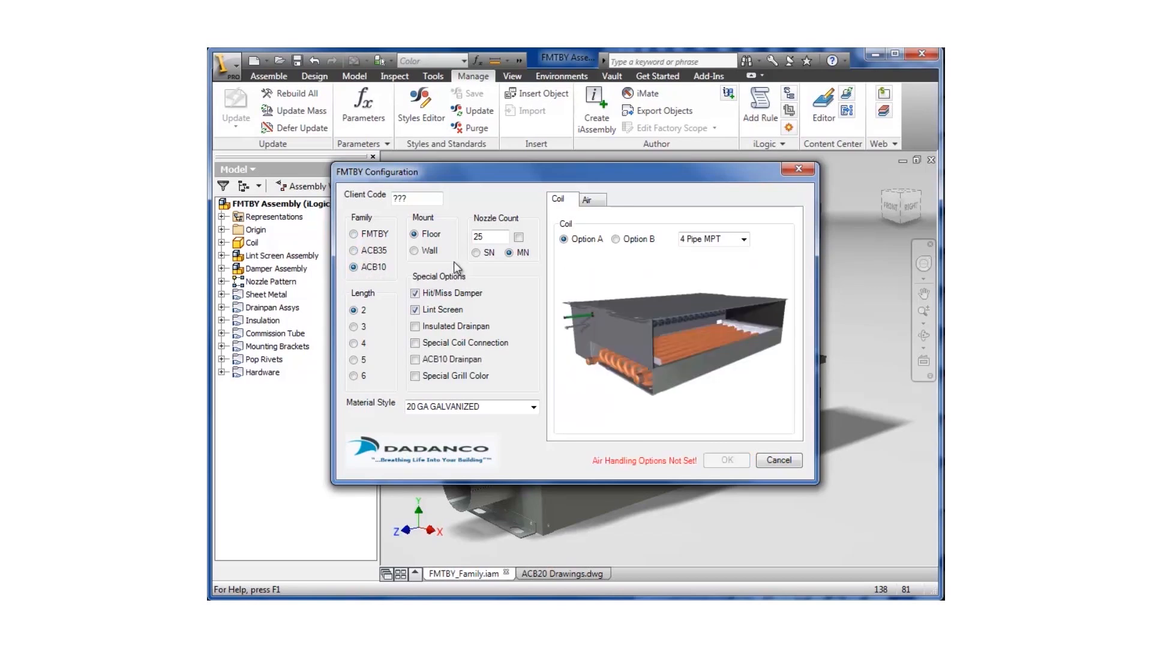
pyautogui.click(414, 250)
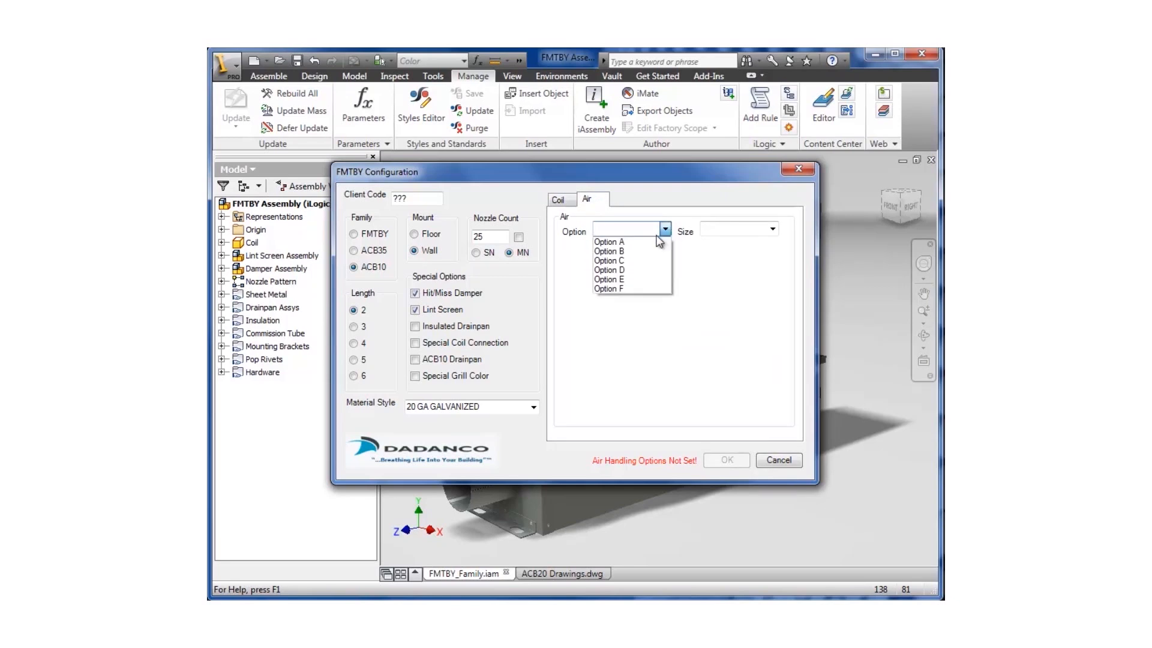
# Step: Set air handling to Option D at 4 In Oblong size and confirm to regenerate the assembly
pyautogui.click(608, 260)
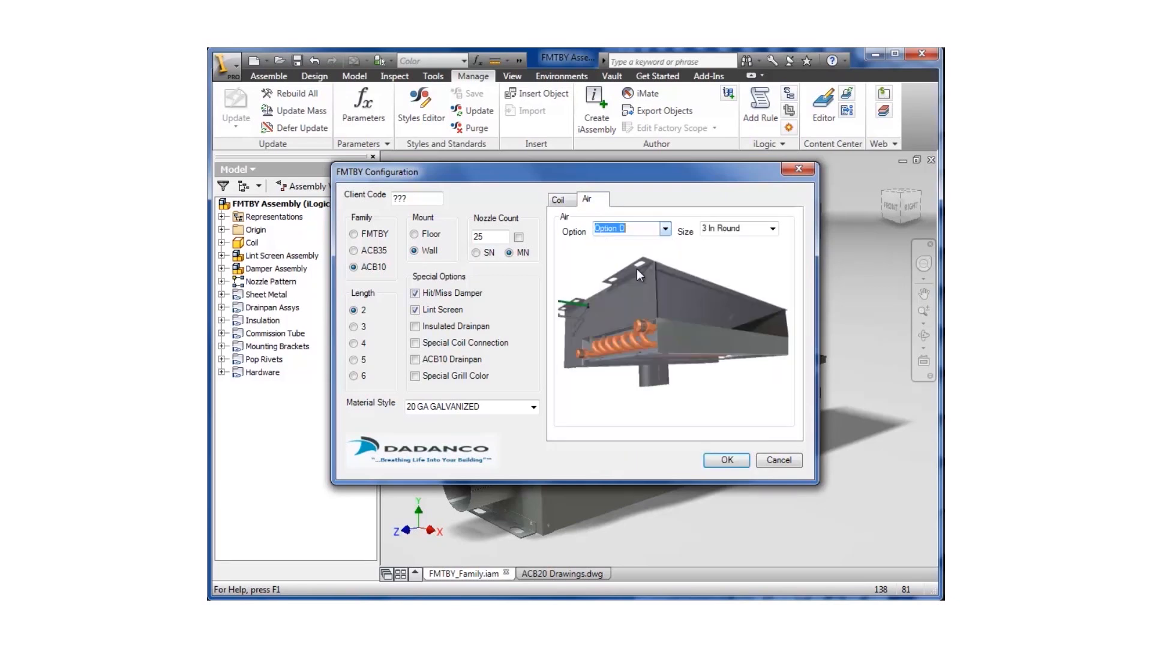
pyautogui.click(772, 228)
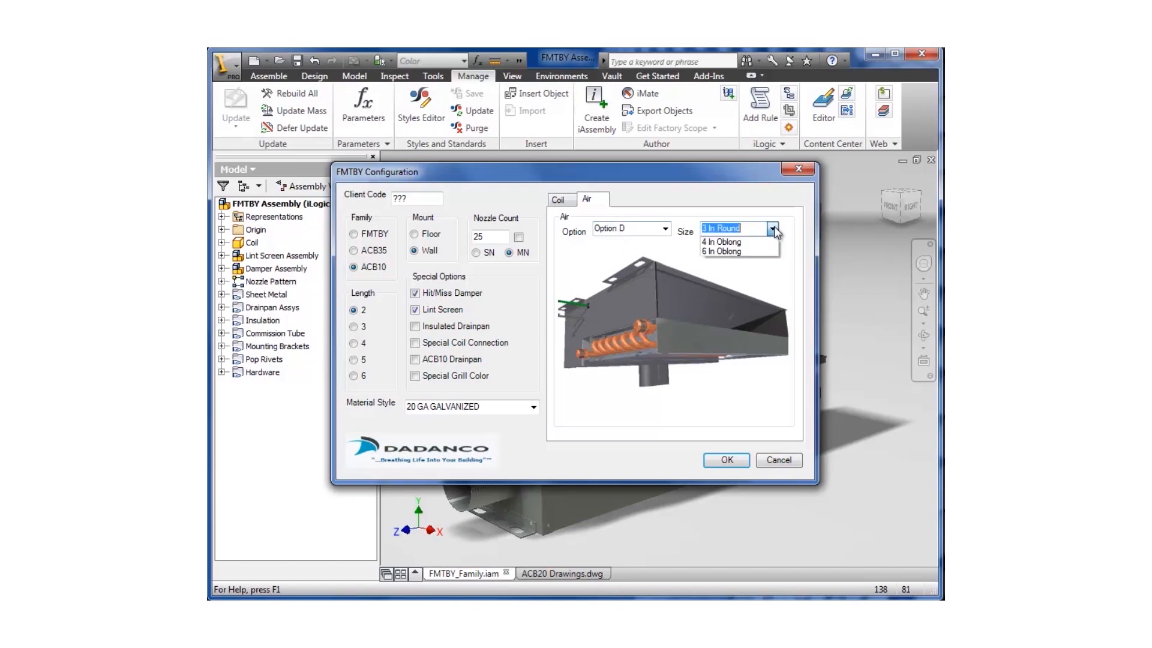
pyautogui.click(720, 241)
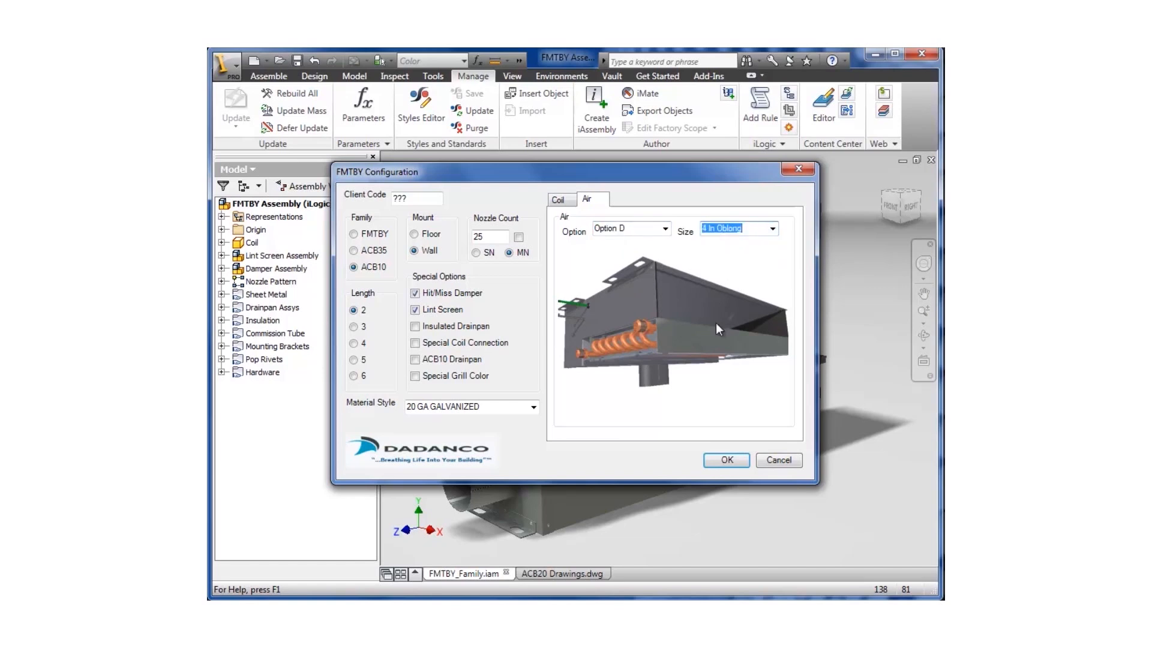
pyautogui.click(725, 459)
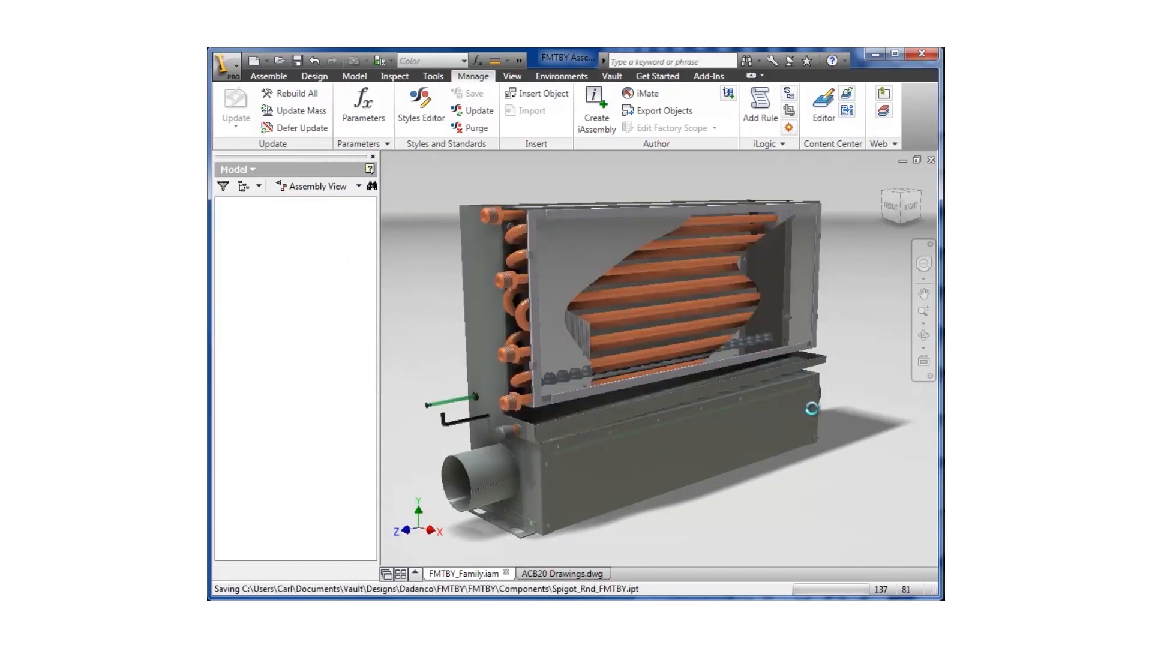